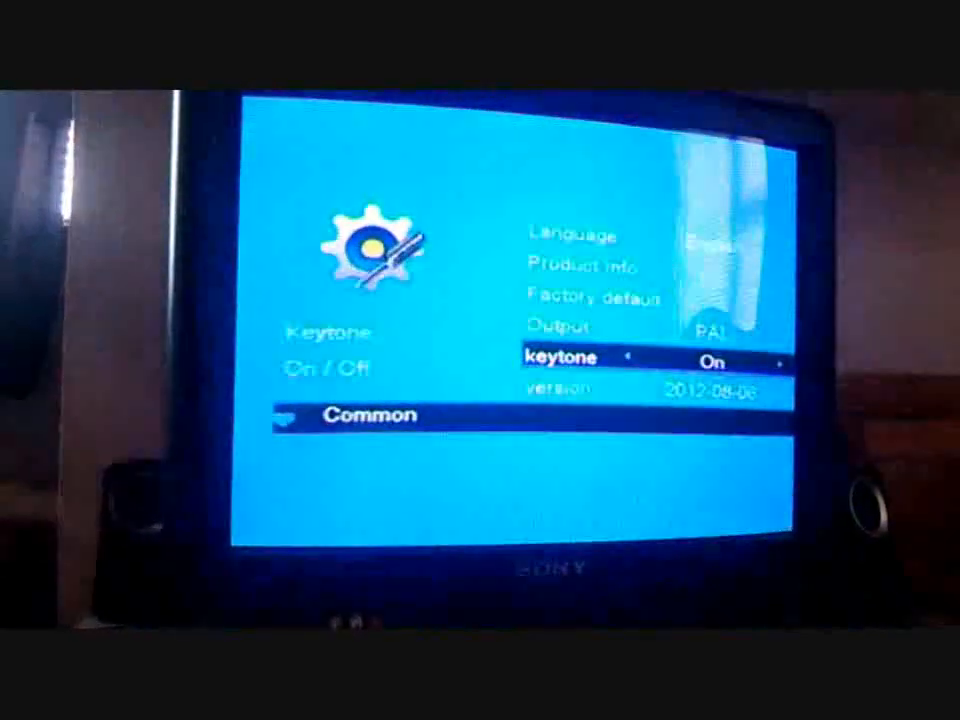
key(Down)
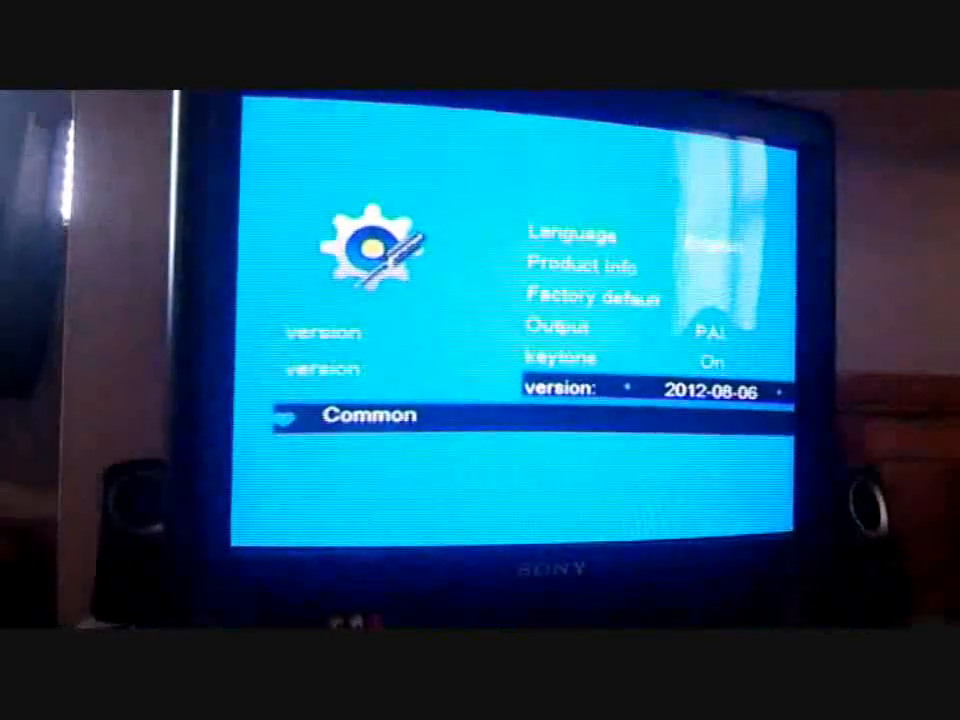